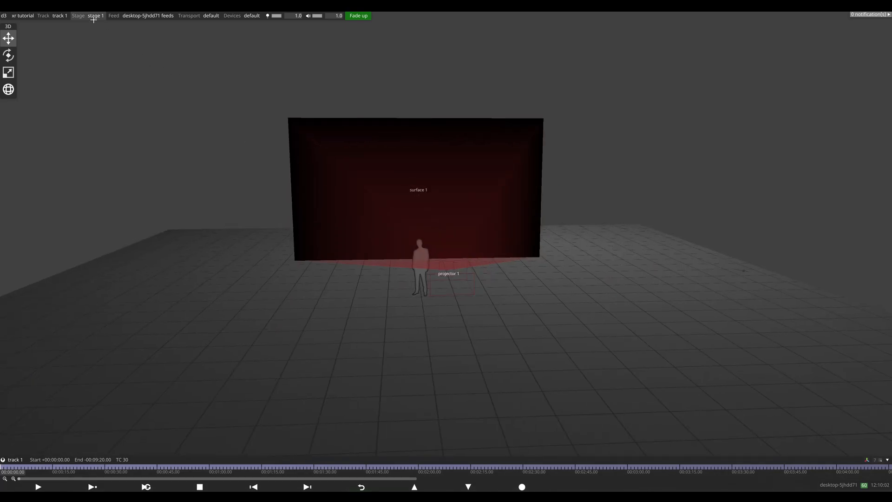
# Delete projector 1 and its projection surface from the Stage
pyautogui.click(95, 16)
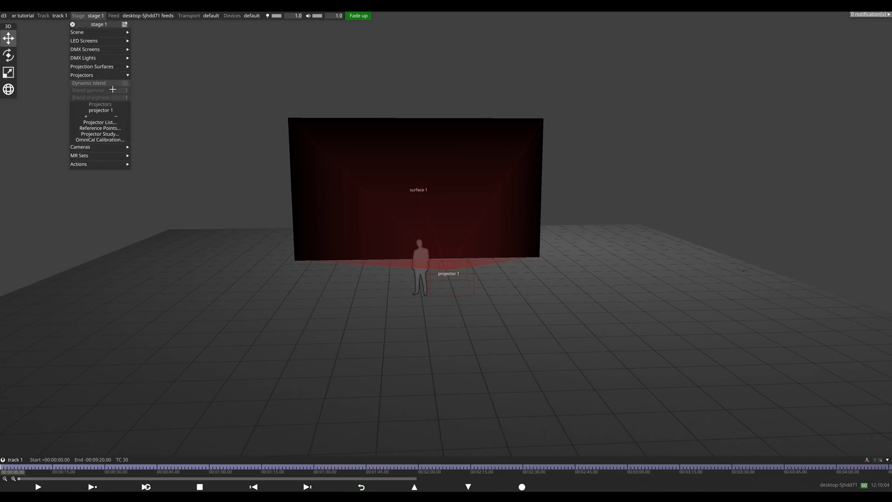
pyautogui.click(91, 66)
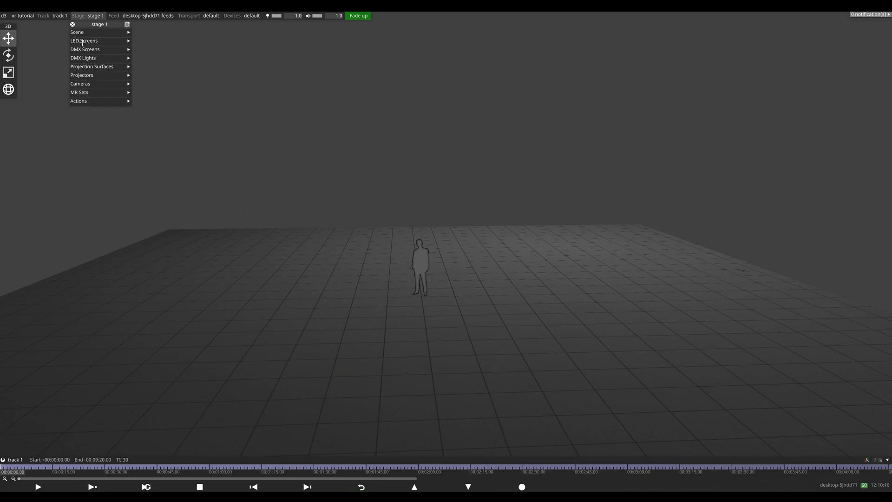
# Create LED screens named 'main led' and 'roof led' in the LED Screens list
pyautogui.click(84, 40)
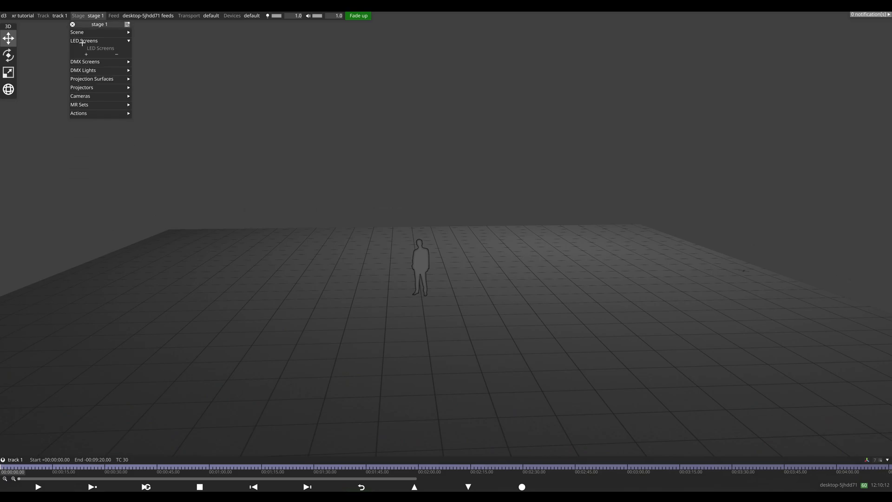
pyautogui.click(86, 53)
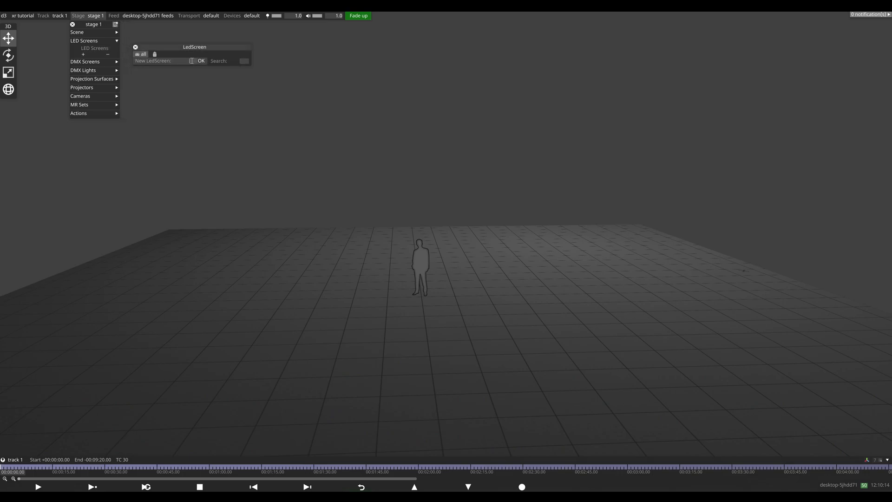
pyautogui.write('main led')
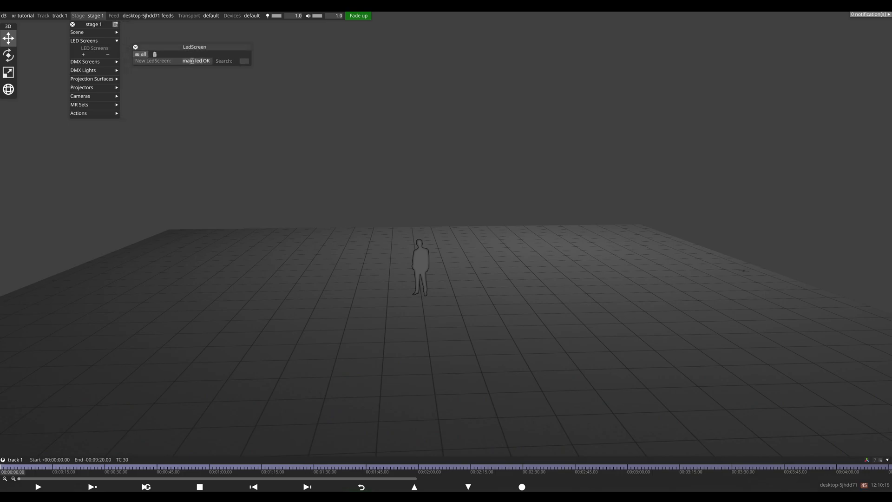
pyautogui.click(205, 62)
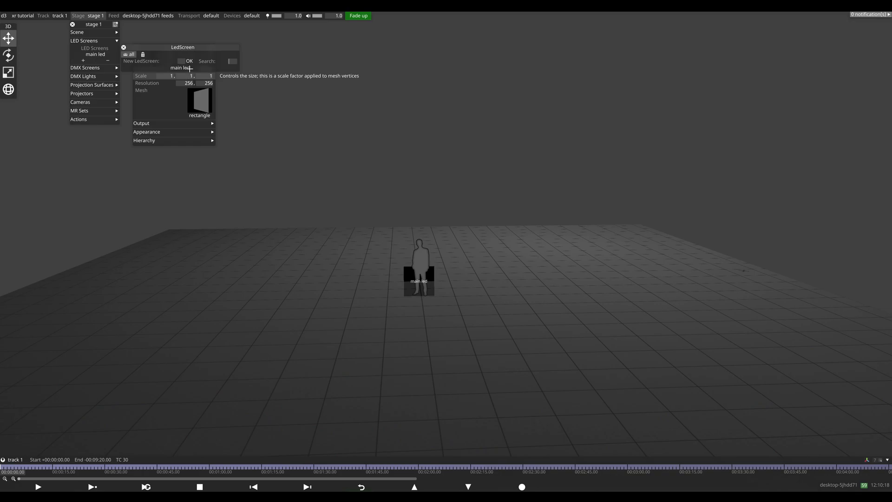
pyautogui.write('roof led')
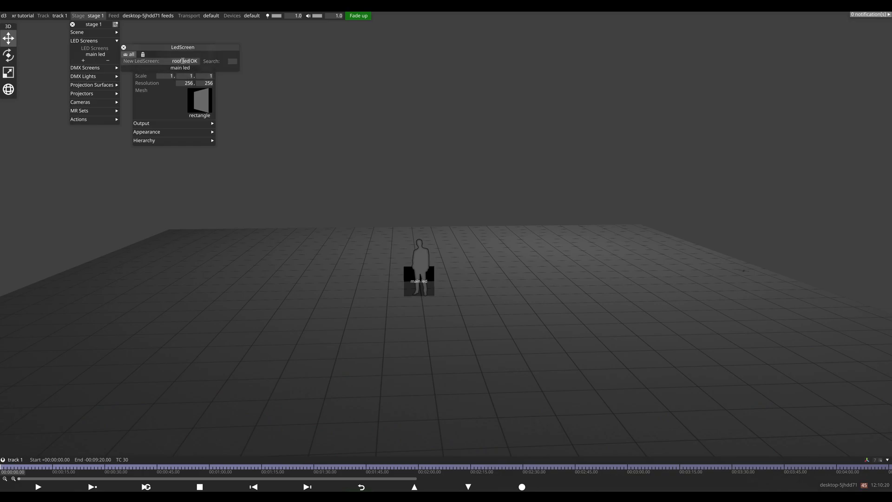
pyautogui.click(190, 62)
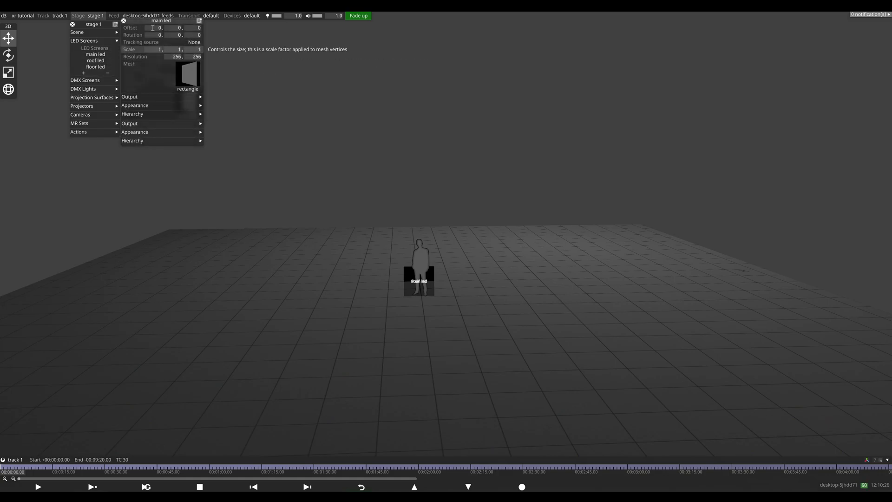
# Scale main led to 8 by 4 at 4210×2105 pixels, then move on to roof led's settings
pyautogui.write('8')
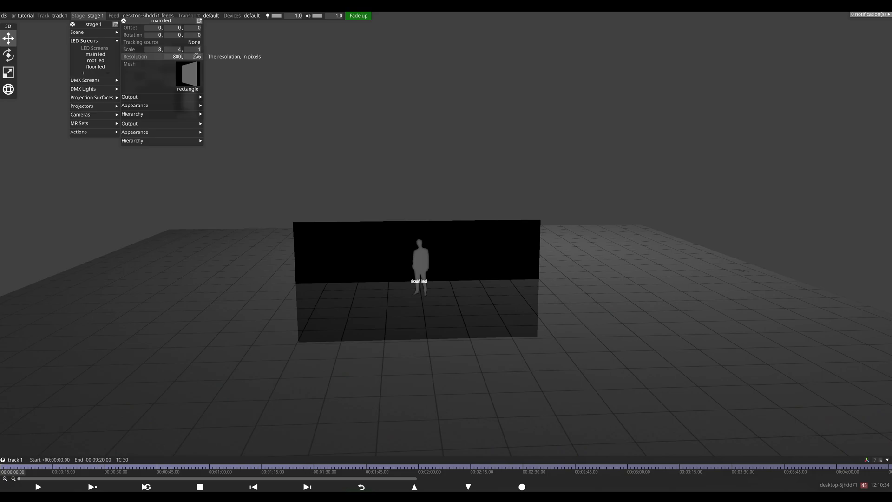
pyautogui.write('4210')
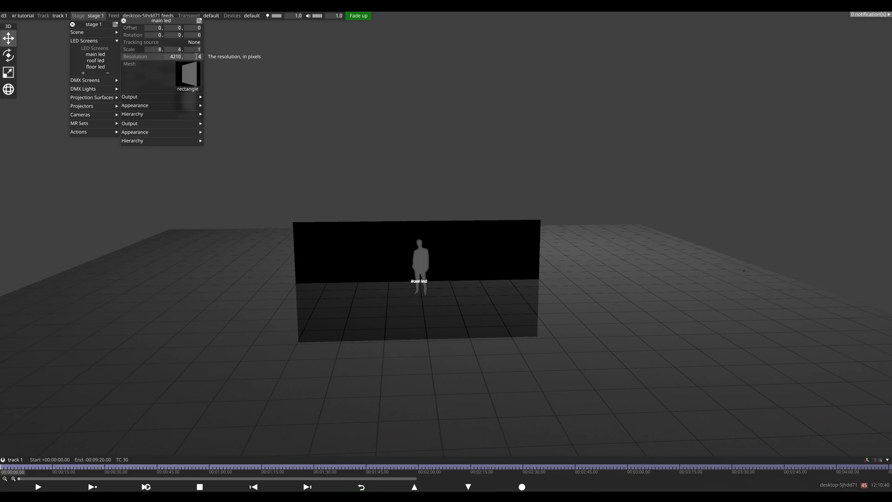
pyautogui.write('4000')
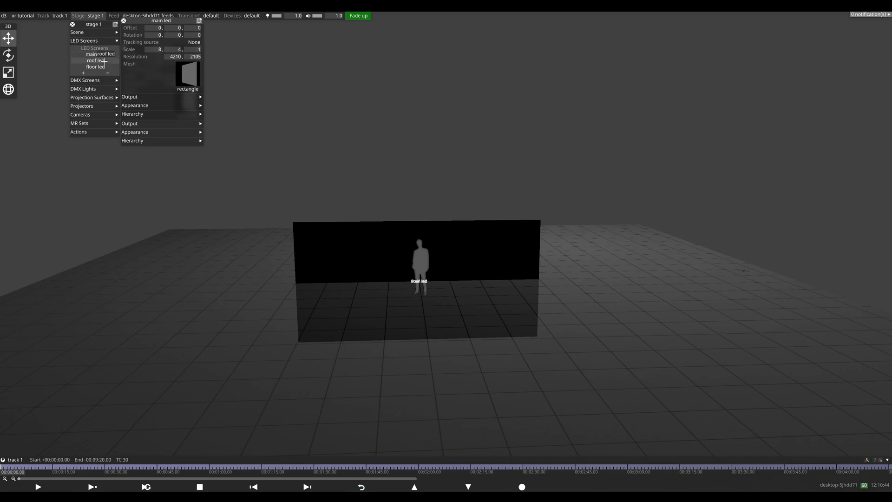
pyautogui.click(95, 60)
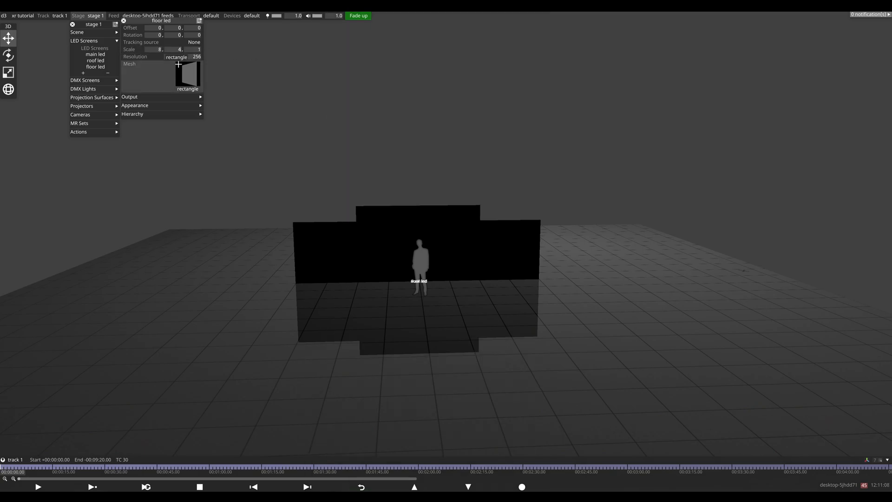
# Lay floor led flat, raise main led to offset 2 and rotate roof led 90° overhead
pyautogui.click(177, 57)
pyautogui.write('-90')
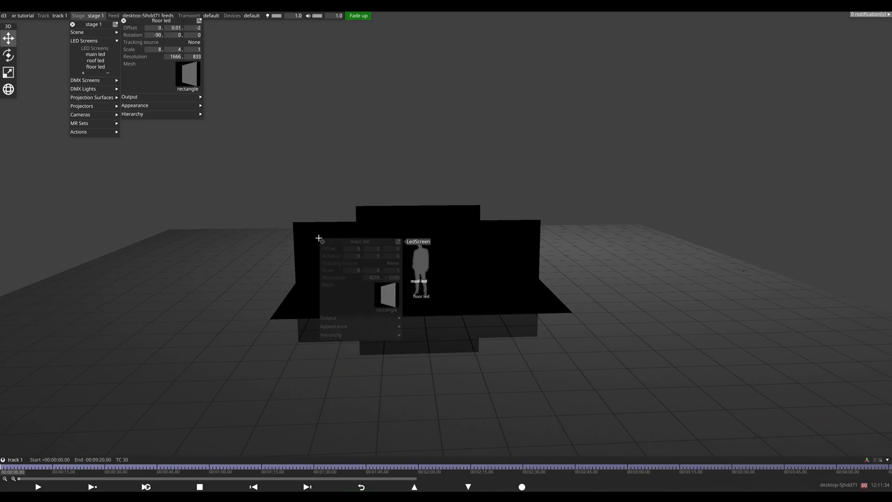
pyautogui.moveTo(359, 241); pyautogui.dragTo(221, 173)
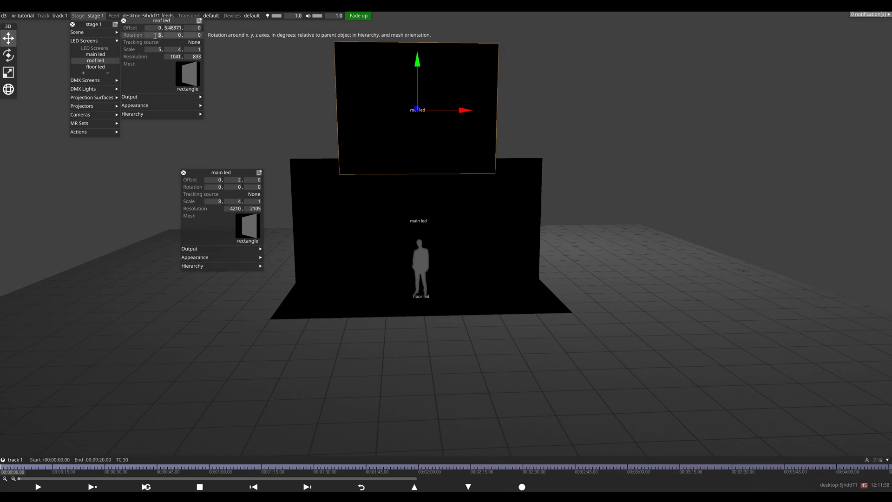
pyautogui.write('90')
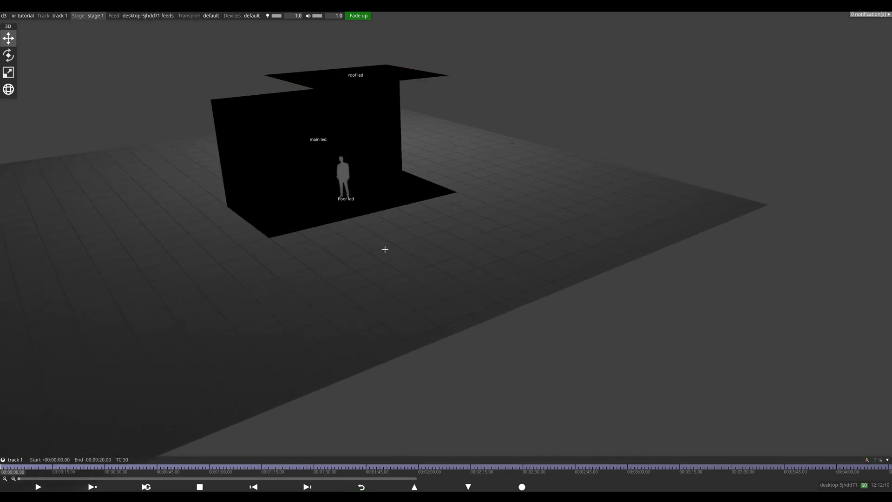
# Add a TestPattern layer and map it onto main led, floor led and roof led
pyautogui.write('test')
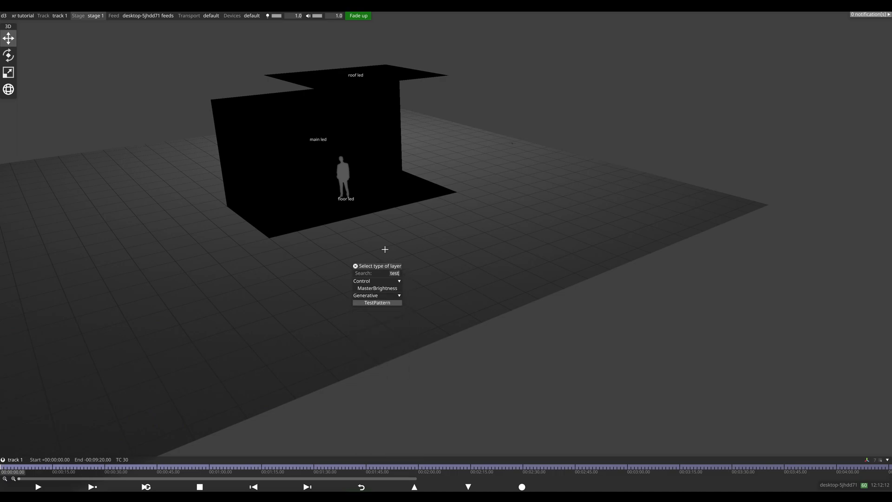
pyautogui.click(377, 302)
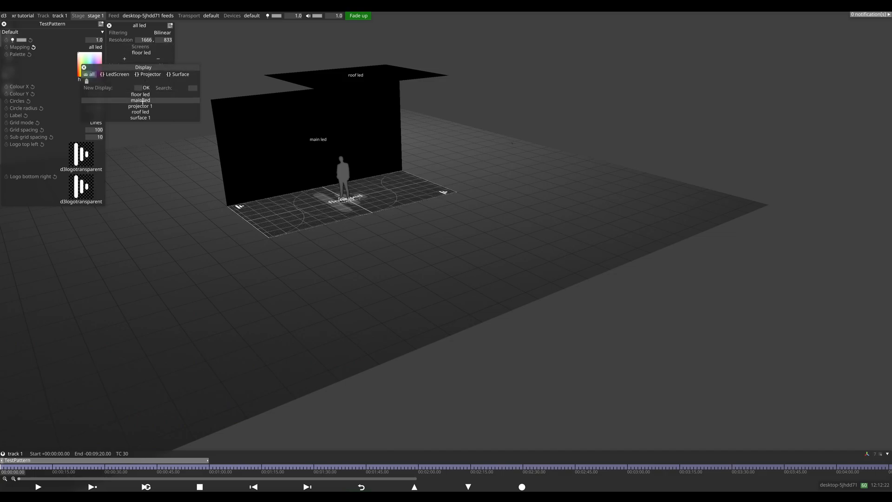
pyautogui.click(141, 100)
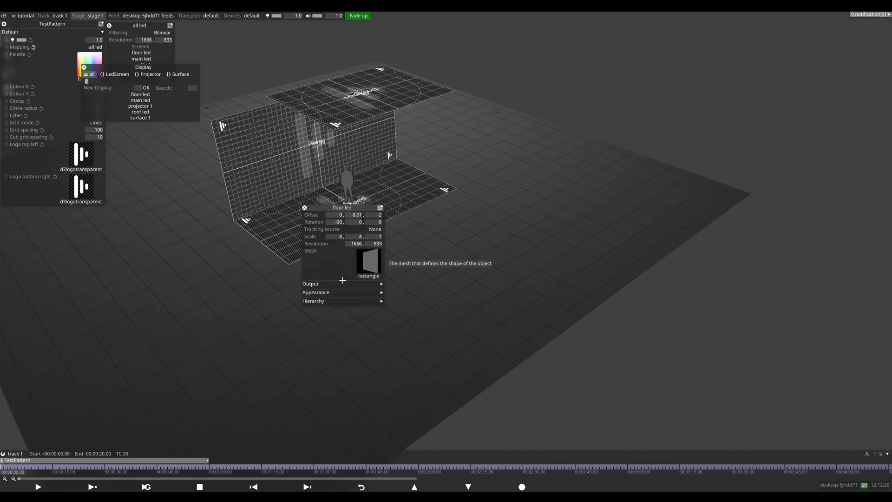
pyautogui.click(316, 292)
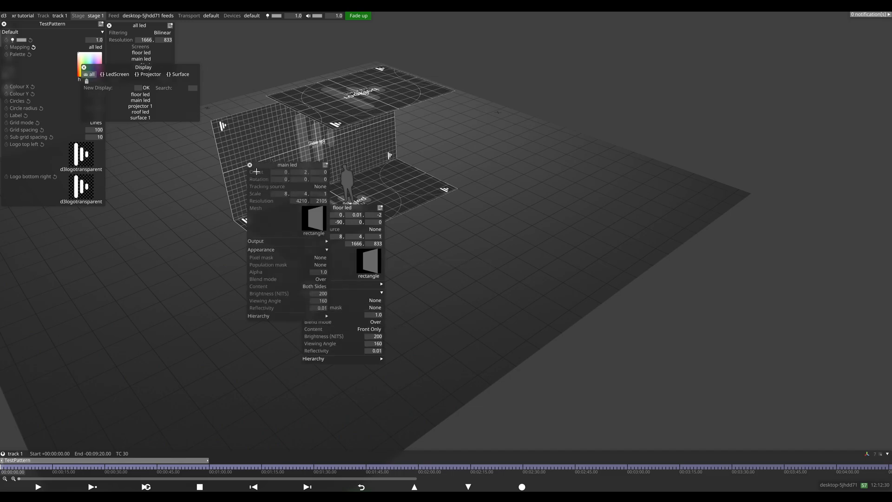
pyautogui.click(314, 285)
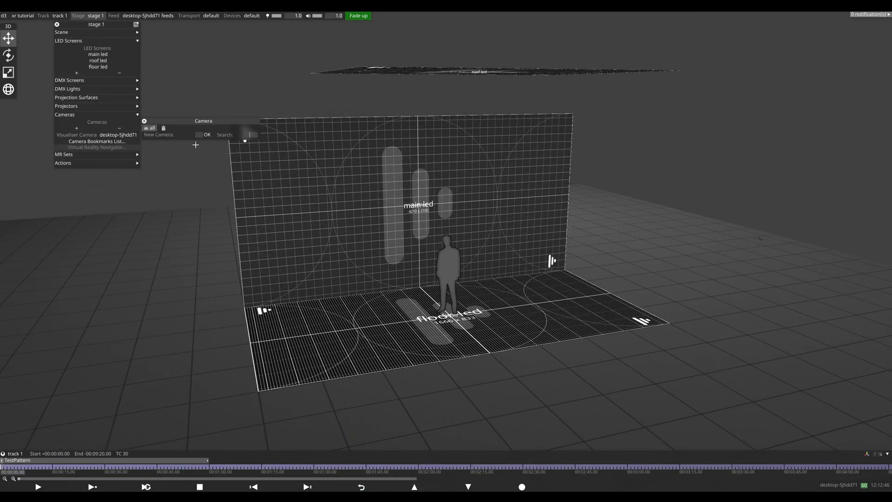
# Create a camera named 'cam 1' in the Cameras list
pyautogui.write('cam')
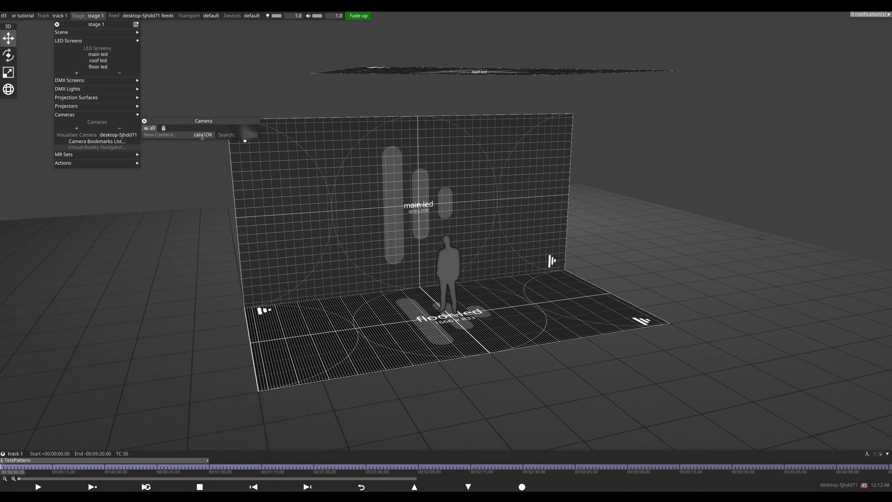
pyautogui.click(208, 135)
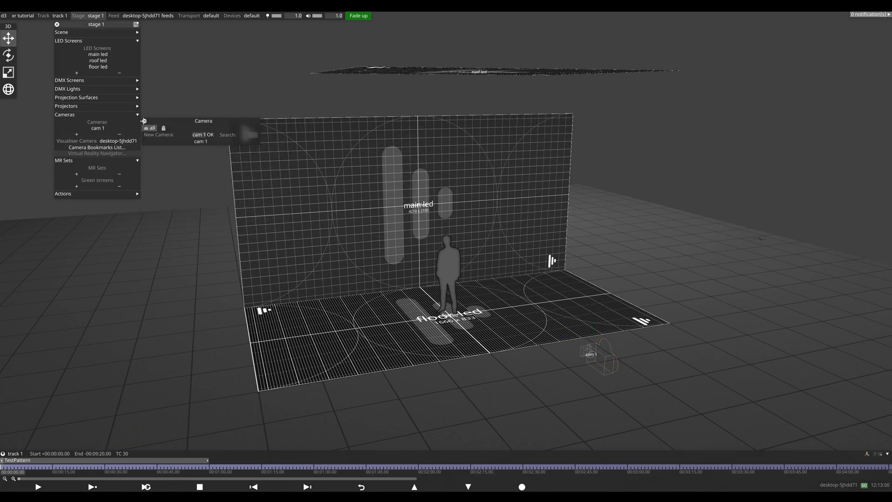
# Create an MR set named 'mr' and check cam 1 as its target and camera override
pyautogui.click(135, 160)
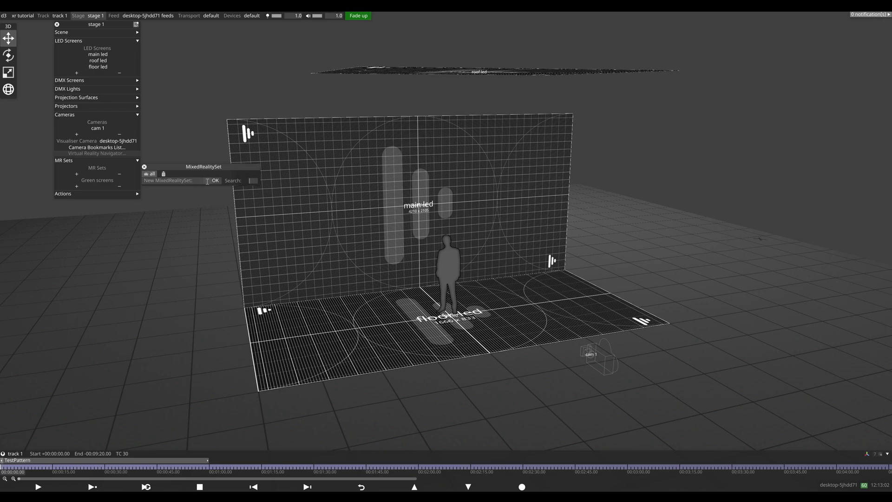
pyautogui.click(215, 180)
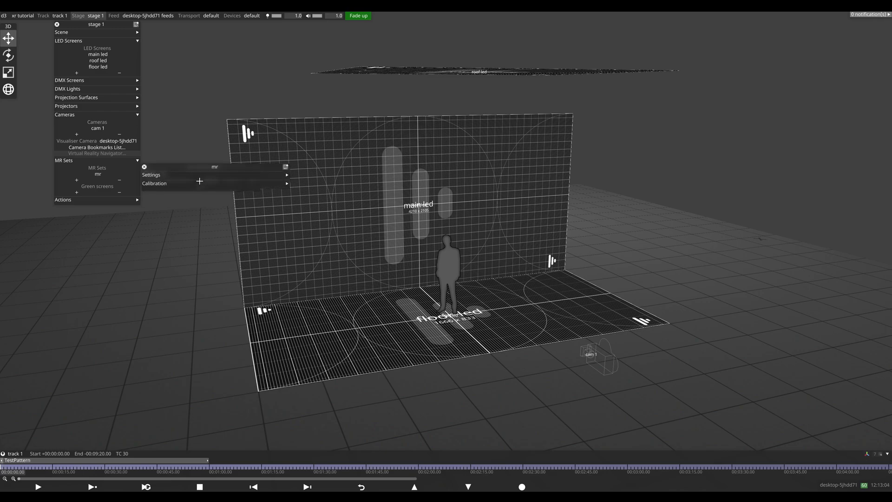
pyautogui.click(151, 175)
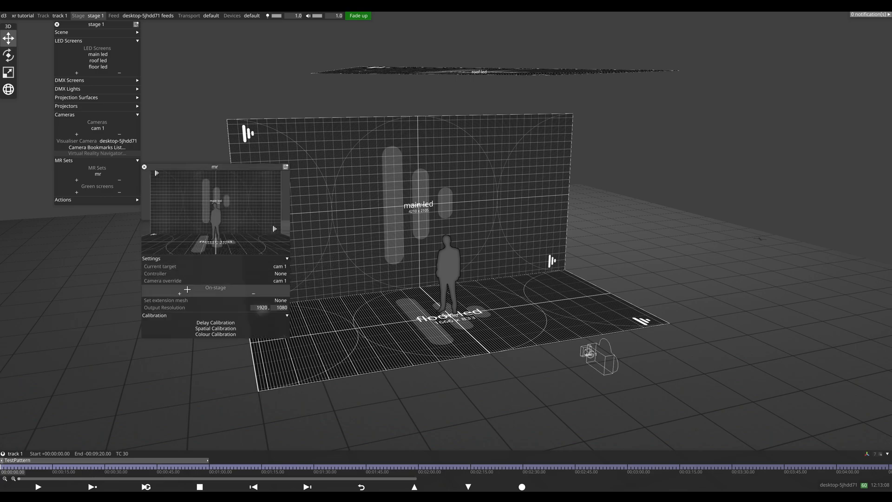
pyautogui.click(187, 290)
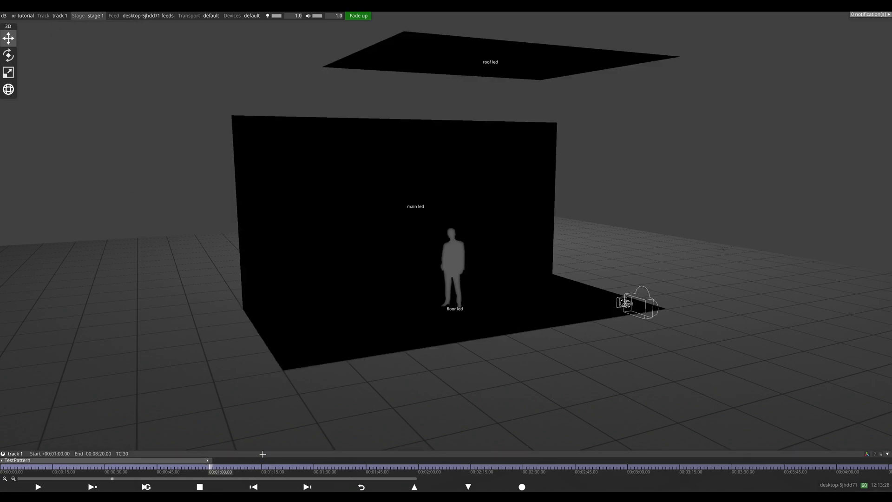
# Add a RenderStream layer and set its workload asset to tutorialprojecttest
pyautogui.click(263, 454)
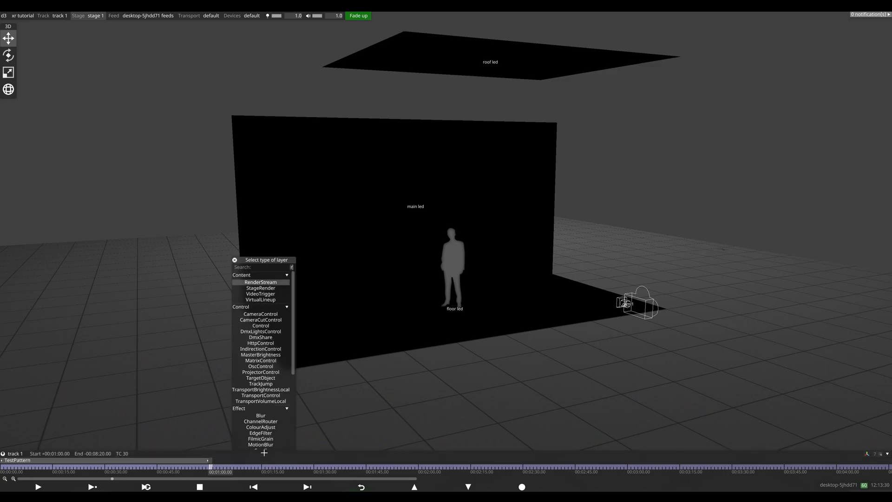
pyautogui.click(260, 282)
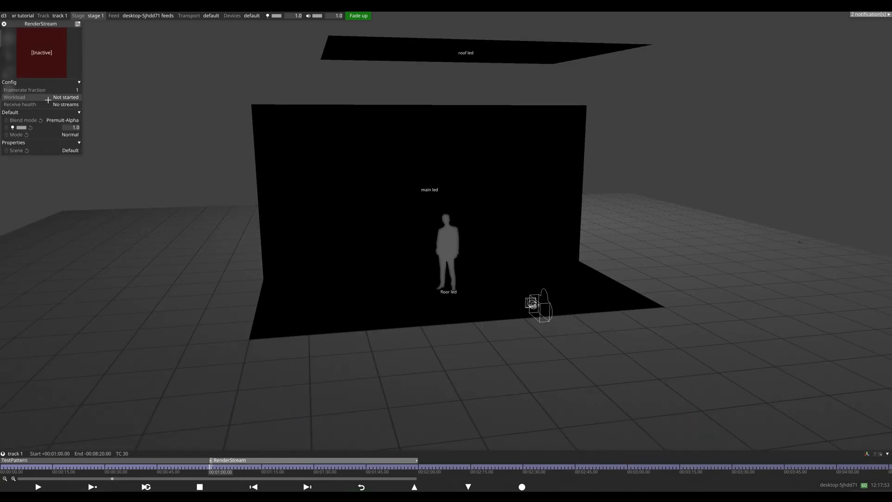
pyautogui.click(65, 96)
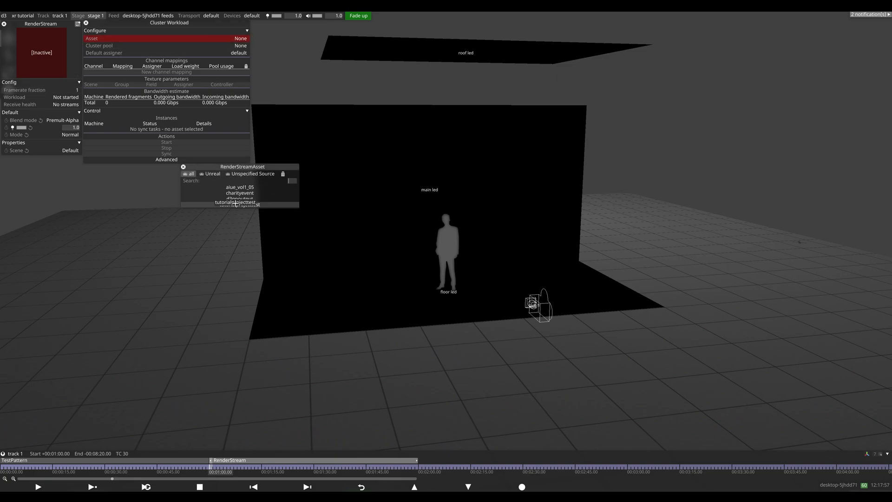
pyautogui.click(240, 203)
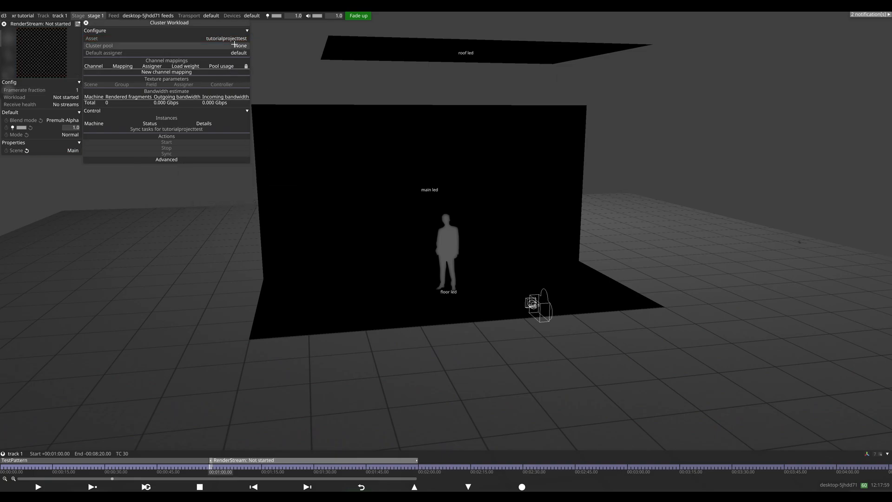
pyautogui.click(241, 46)
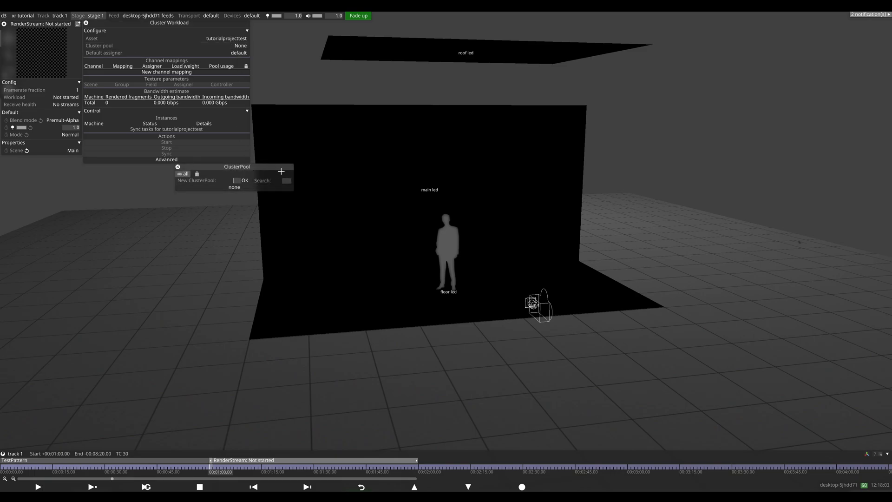
# Create cluster pool 'cluster' and map RS_Main_Cam to mr target (backplate) with Default assigner
pyautogui.write('cluste')
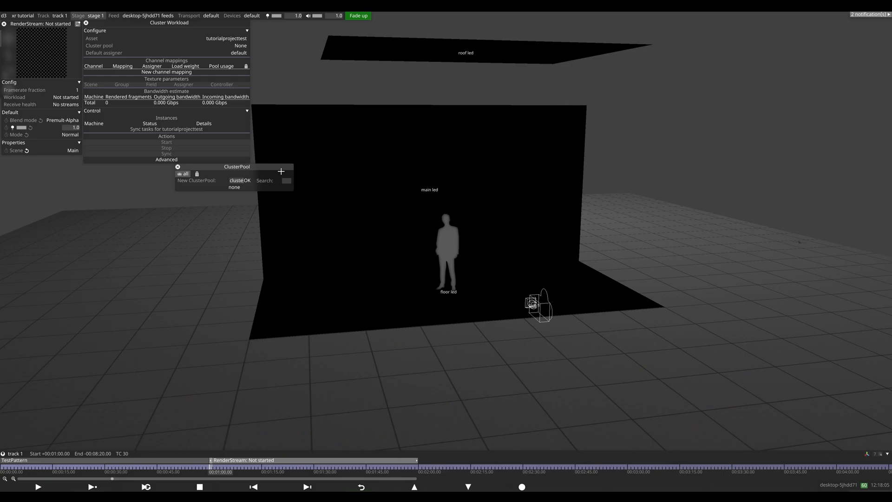
pyautogui.click(245, 180)
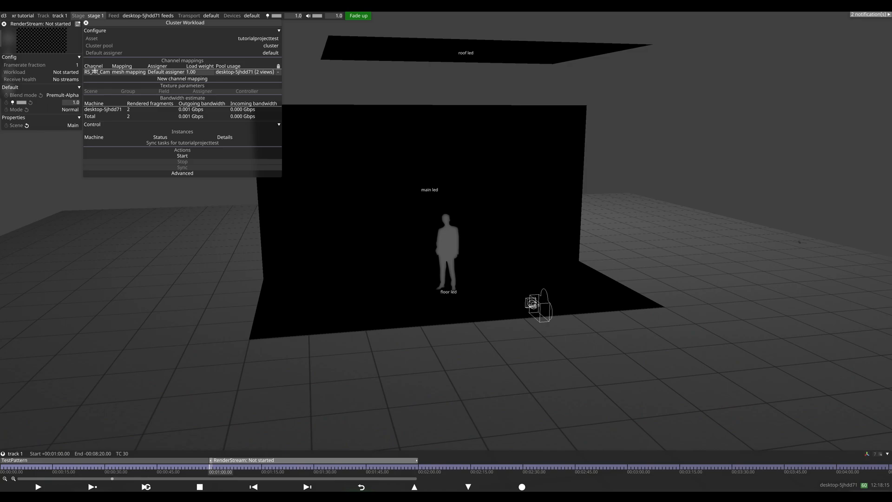
pyautogui.click(97, 71)
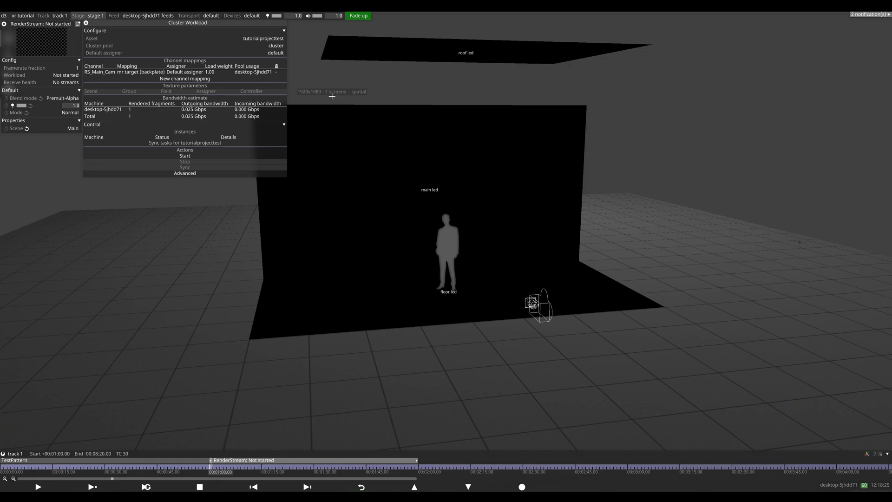
pyautogui.click(184, 72)
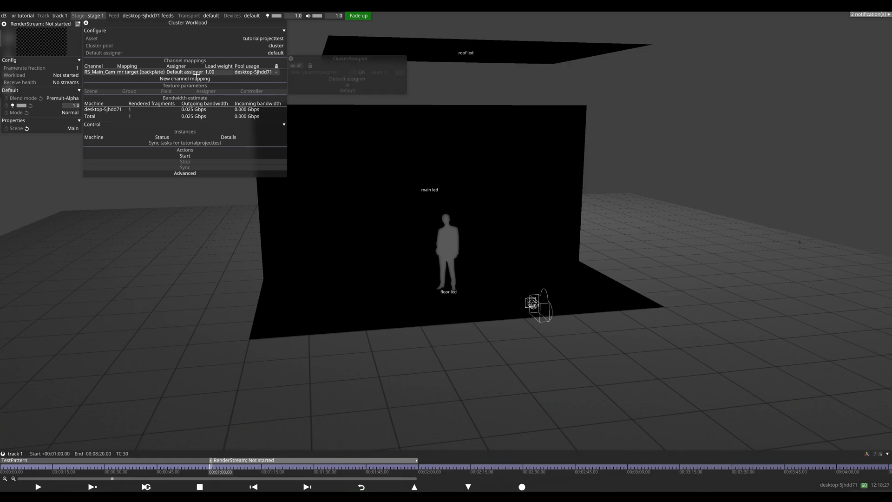
pyautogui.click(284, 76)
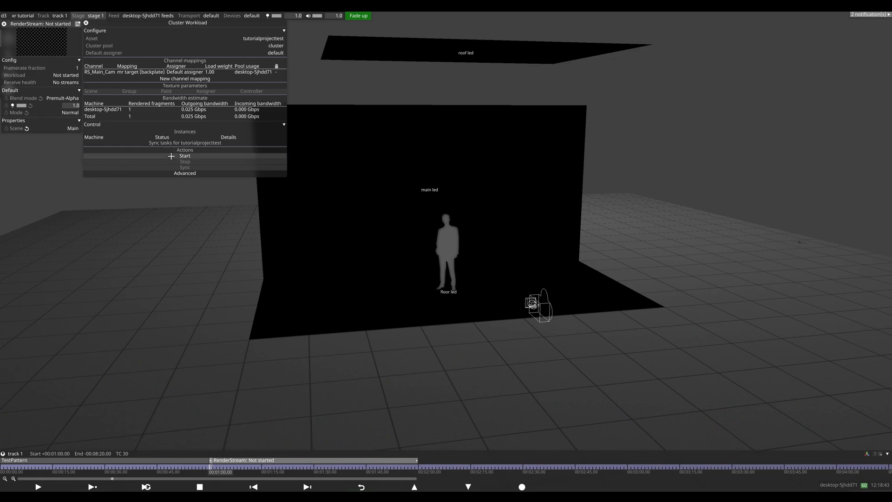
# Start the RenderStream workload and select cam 1 to view the Unreal scene on the LEDs
pyautogui.click(185, 156)
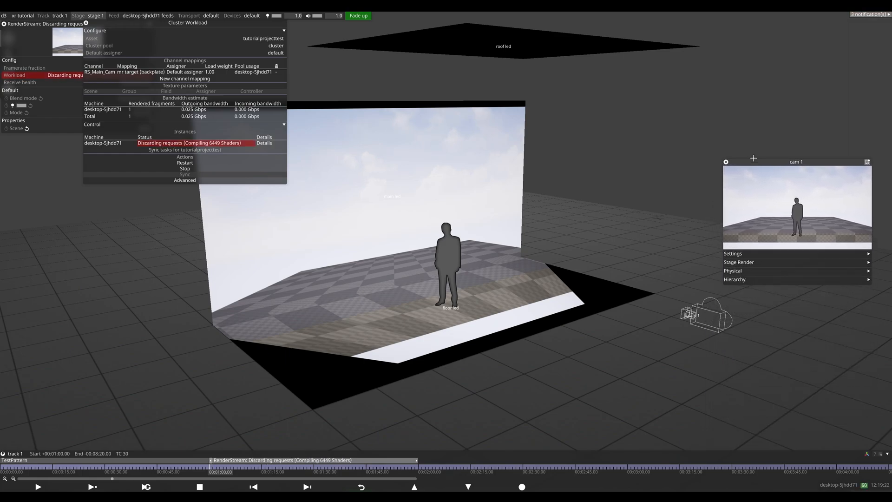
pyautogui.click(705, 316)
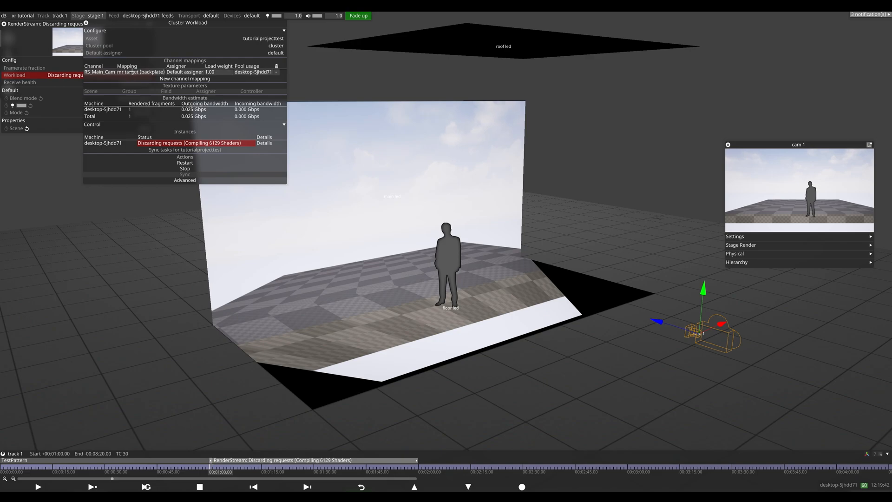
pyautogui.click(141, 71)
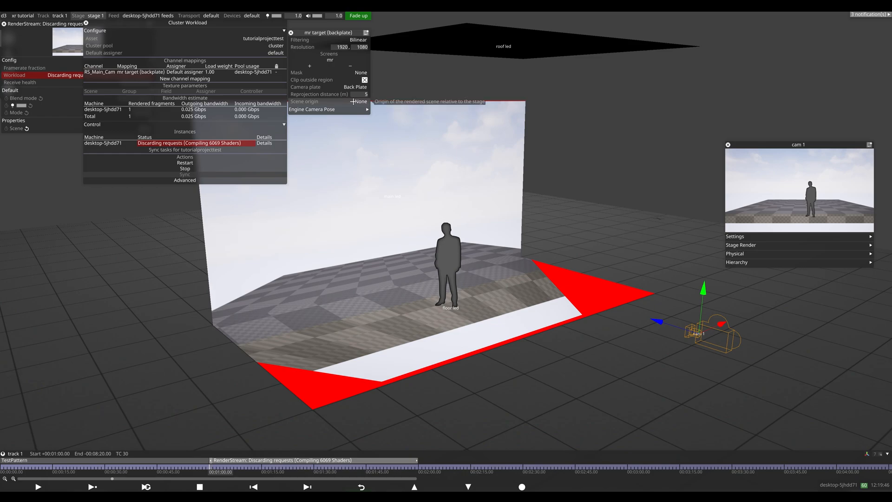
# Create a Scene origin on the backplate mapping and set its engine offset to 5.1
pyautogui.click(360, 101)
pyautogui.write('so')
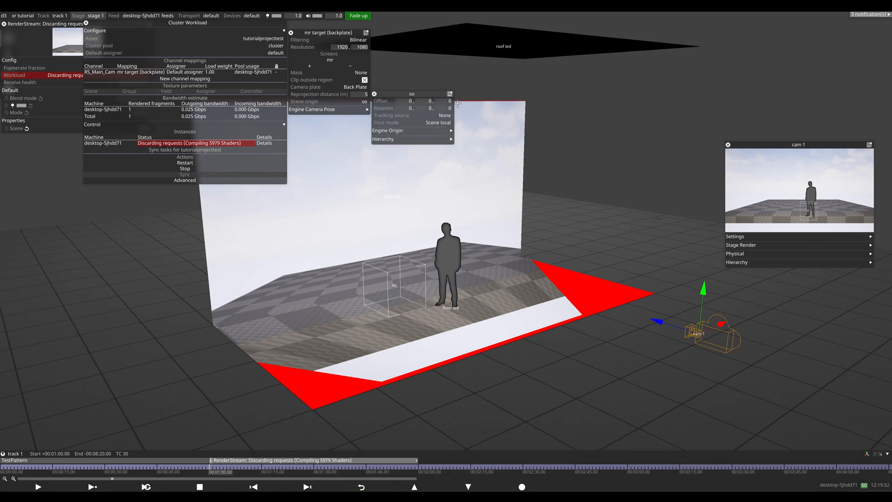
pyautogui.click(387, 130)
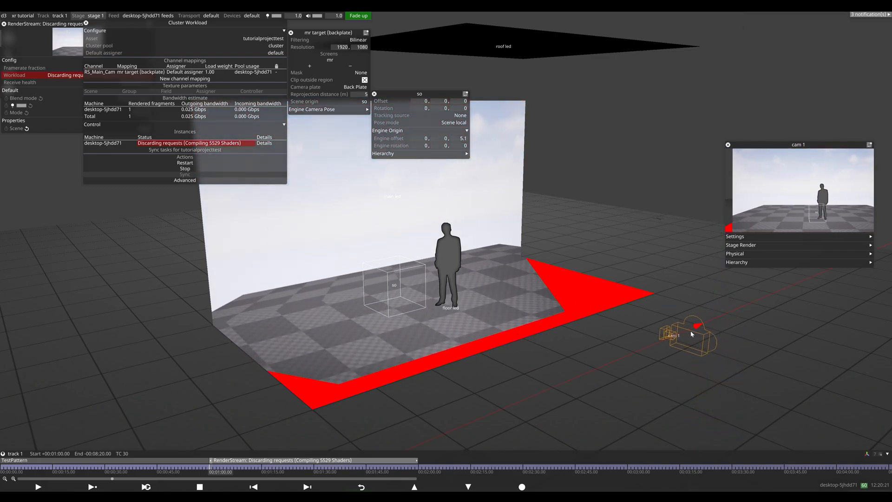
pyautogui.moveTo(688, 334); pyautogui.dragTo(734, 310)
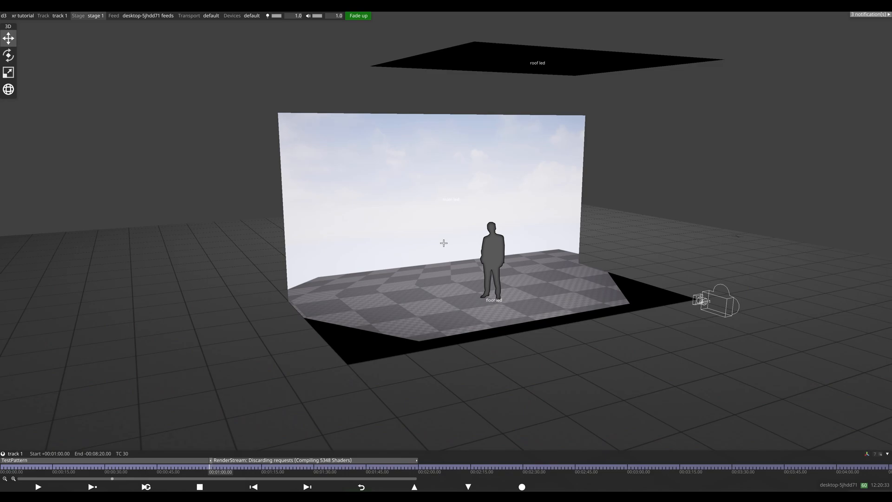
pyautogui.moveTo(453, 230)
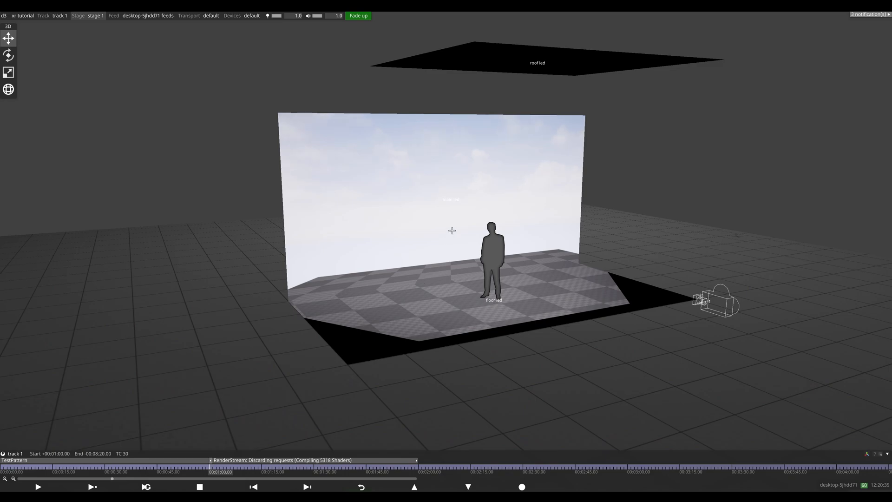
pyautogui.moveTo(475, 198)
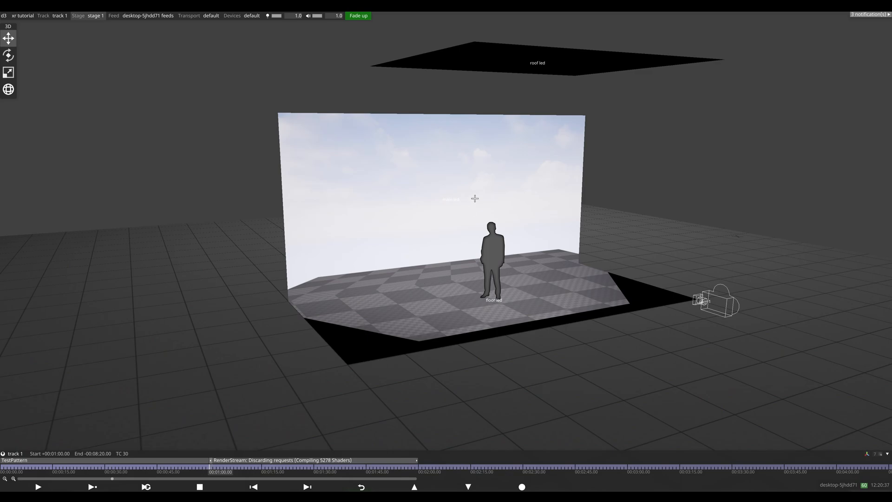